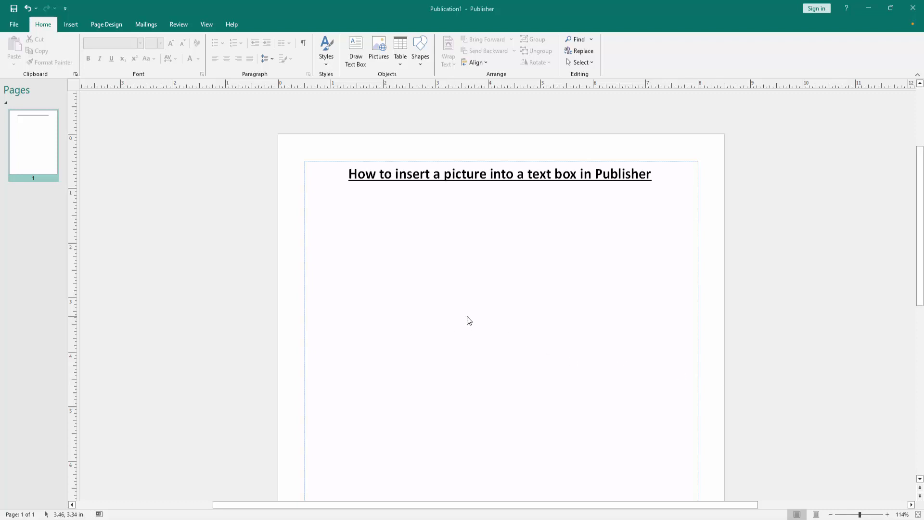
mouse_move(362, 287)
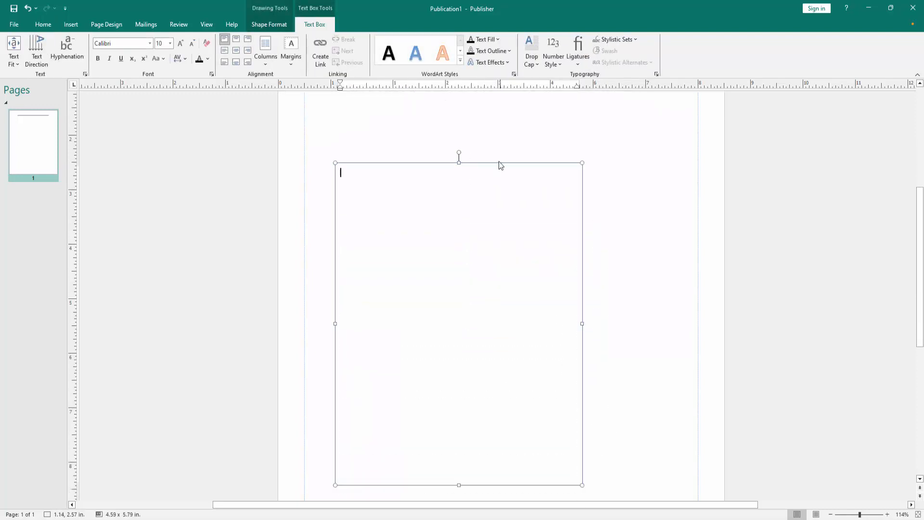
Step: Nudge the new empty text box slightly right into place below the title
drag(458, 162, 515, 167)
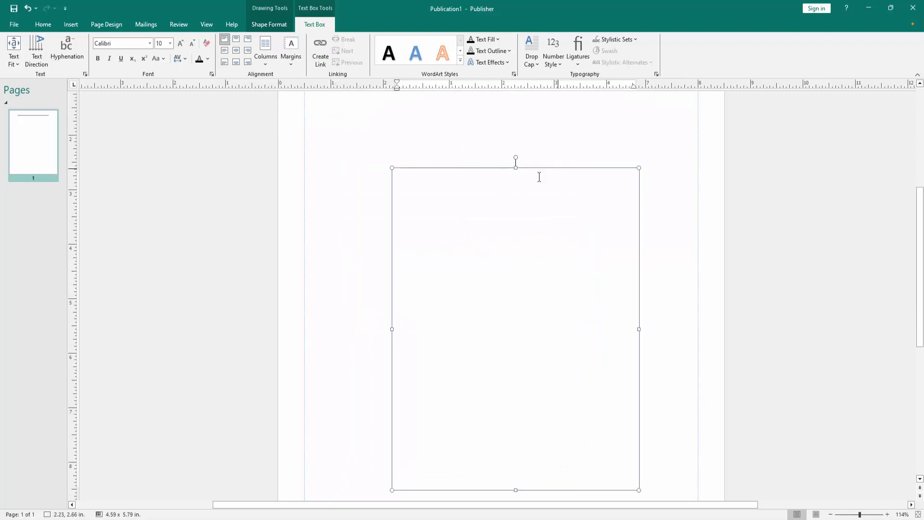
click(269, 24)
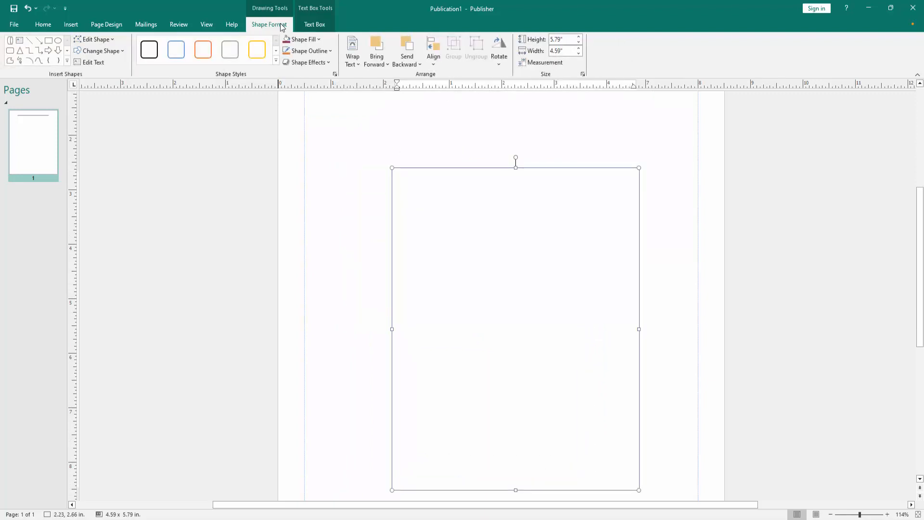
Step: Set the text box's Shape Fill to Picture and browse to the tree hillside photo
click(300, 38)
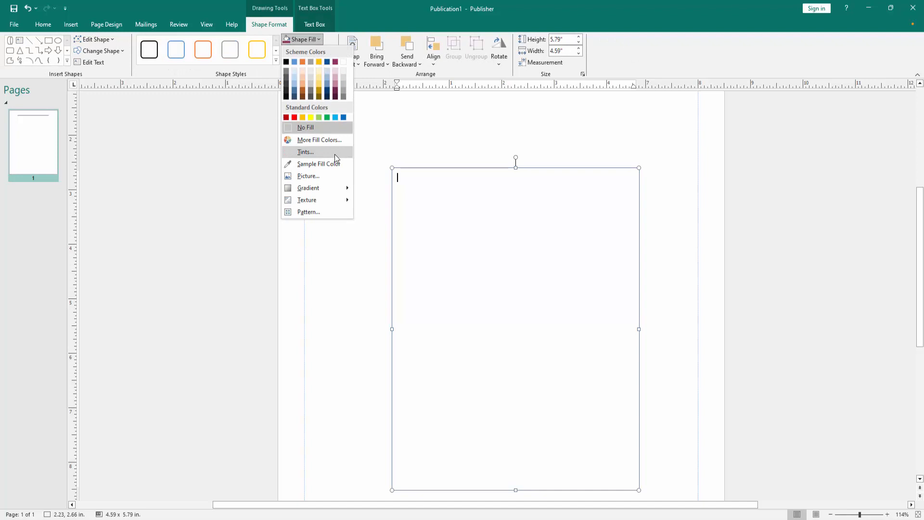
click(308, 175)
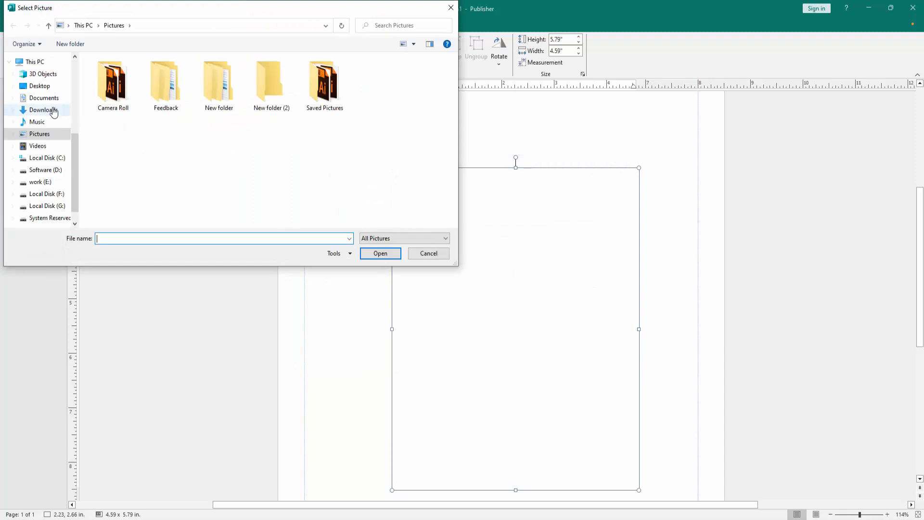
click(38, 85)
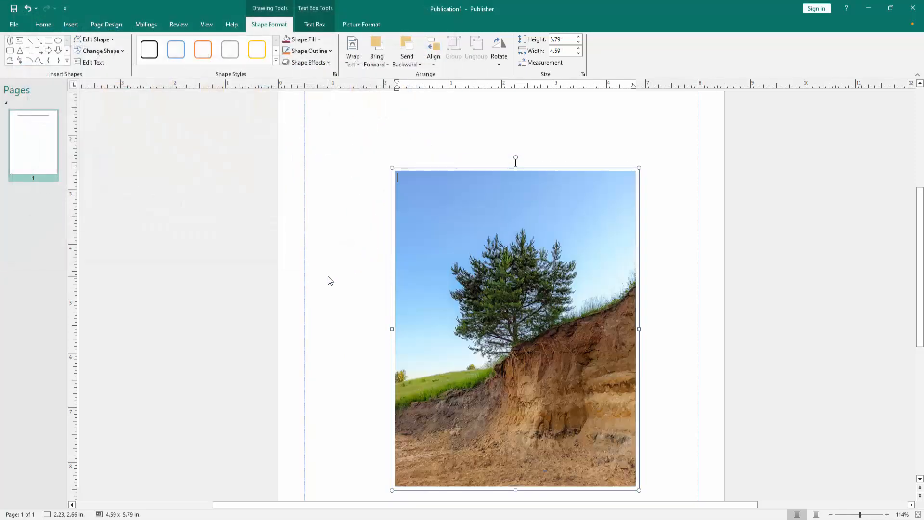
Step: Type sample text 'vv sdafds fdfgdfgdf' over the tree photo inside the box
click(435, 248)
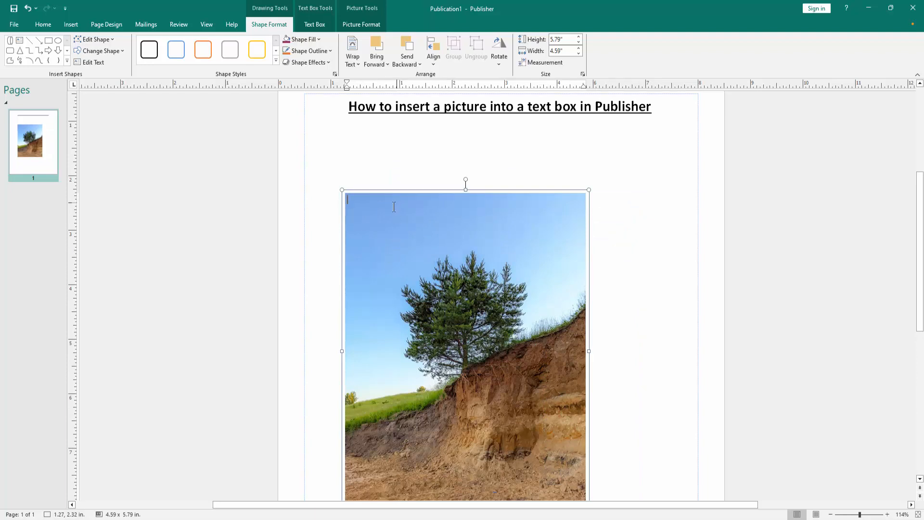
text(vv)
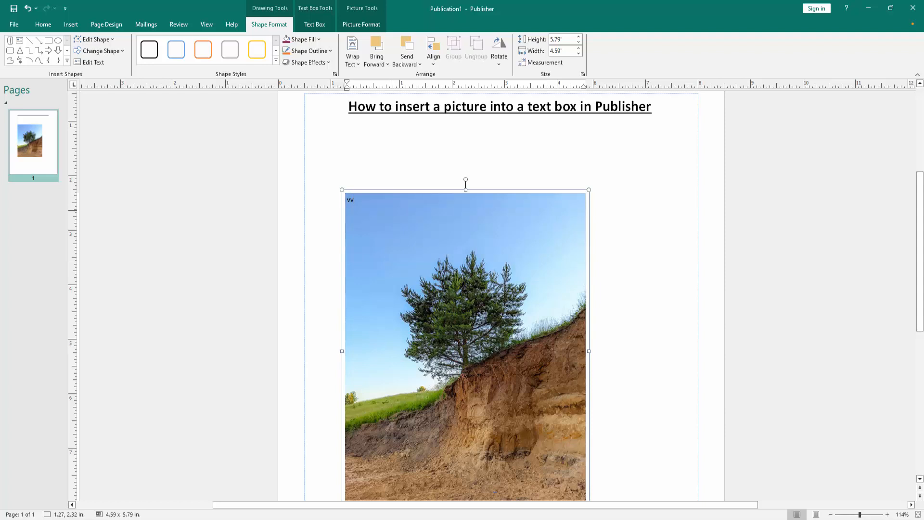
text(sdafds)
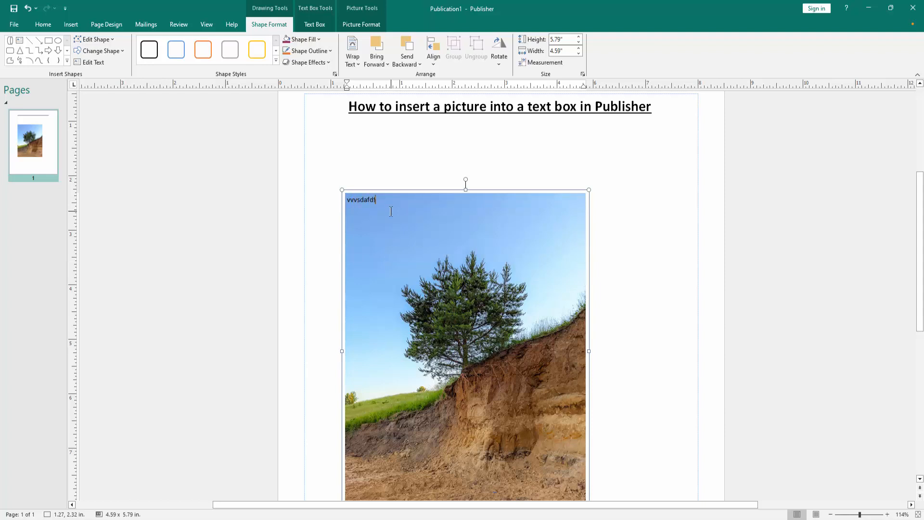
text(fdfgdfgdf)
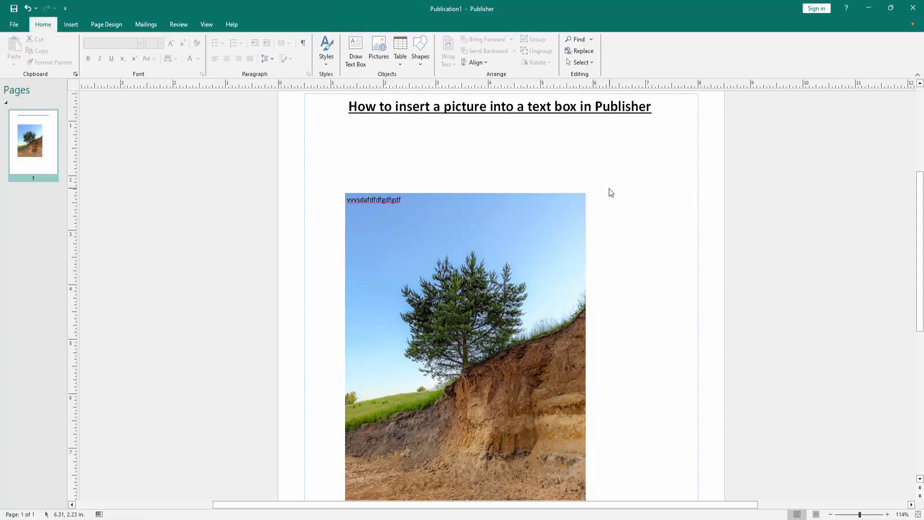